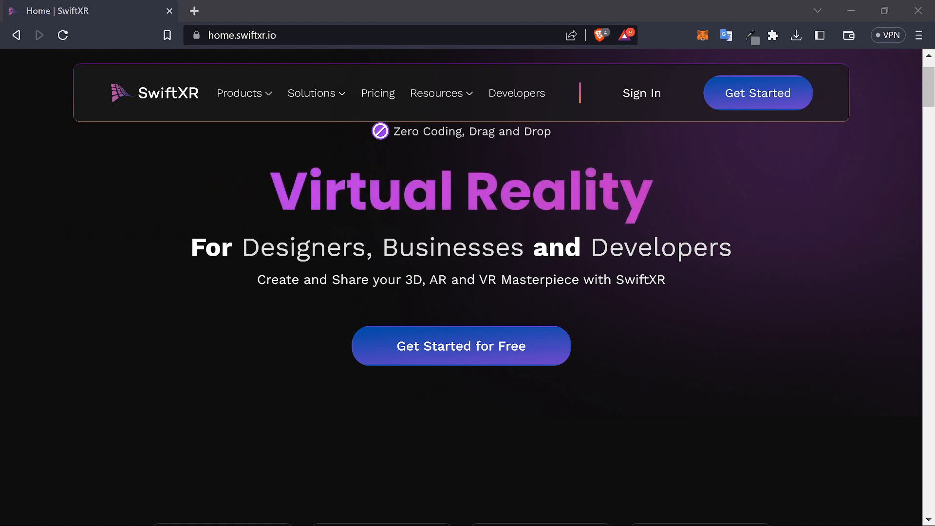
mouse_move(537, 177)
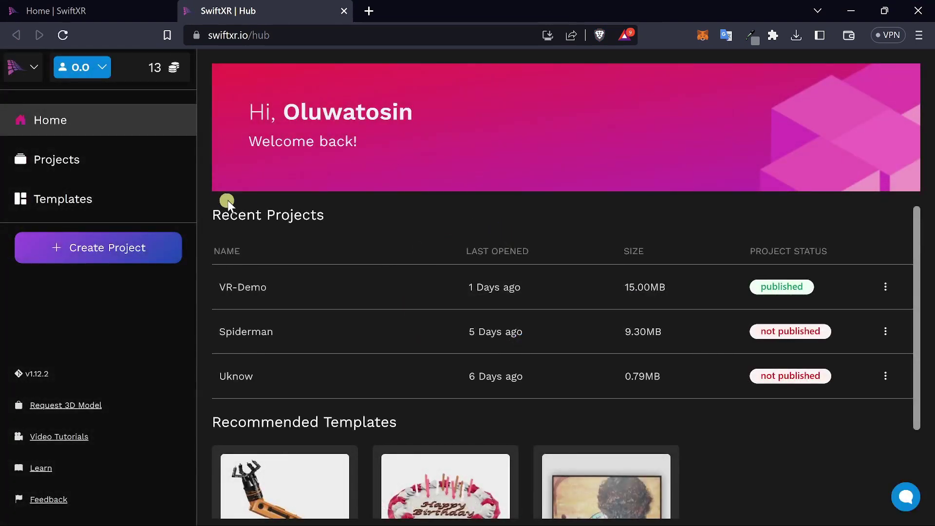
Create a new SwiftXR project titled 'VR Demo-2' and enter its editor.
left_click(97, 247)
type("V")
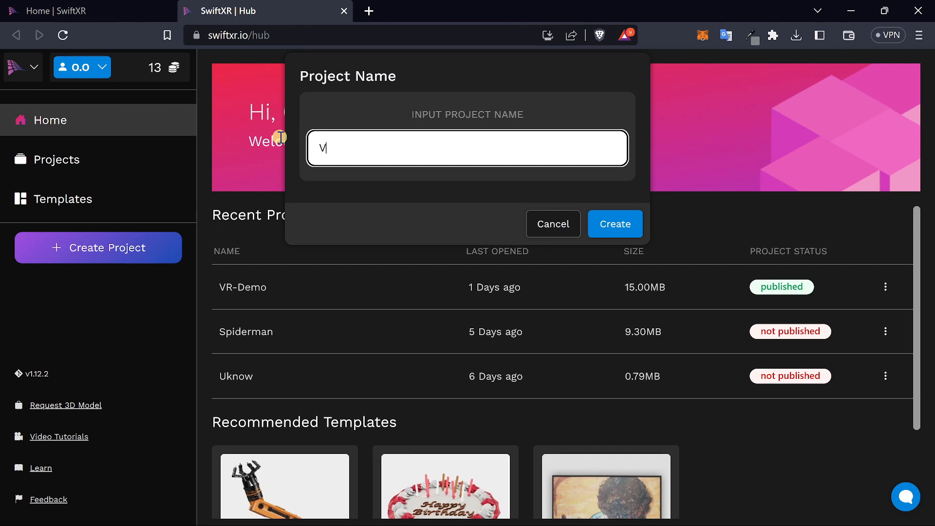
type("R Demo")
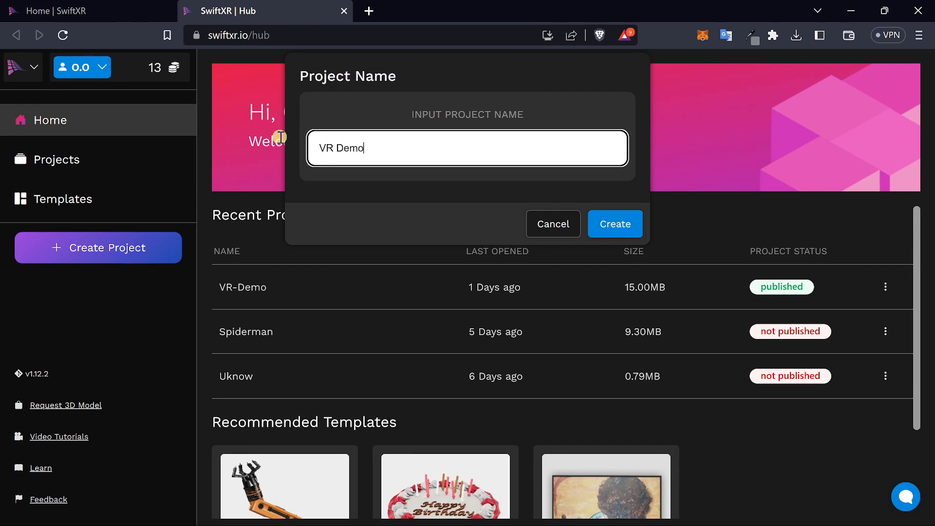
type("-2")
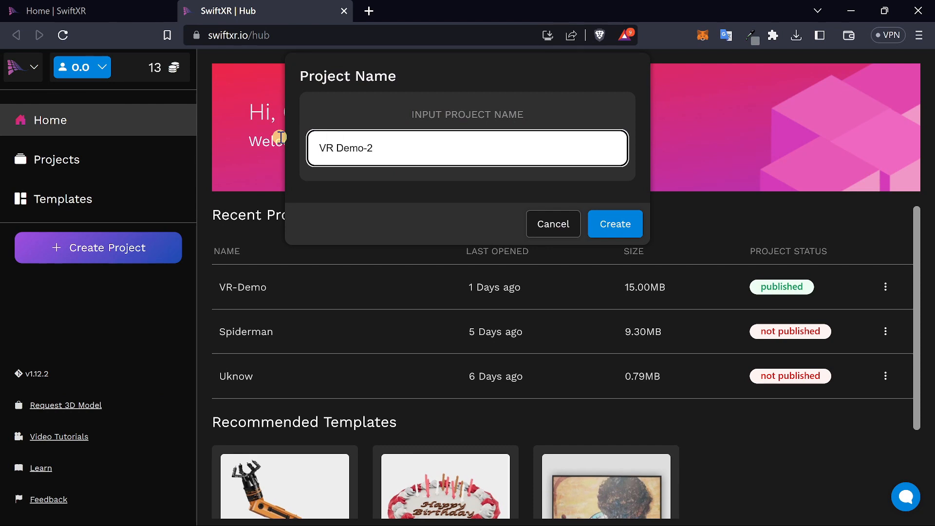
left_click(614, 223)
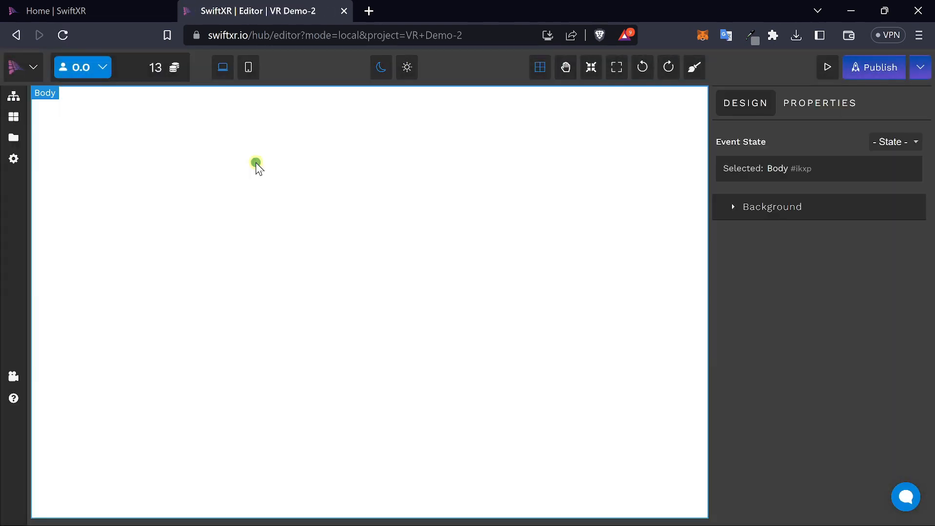
mouse_move(13, 117)
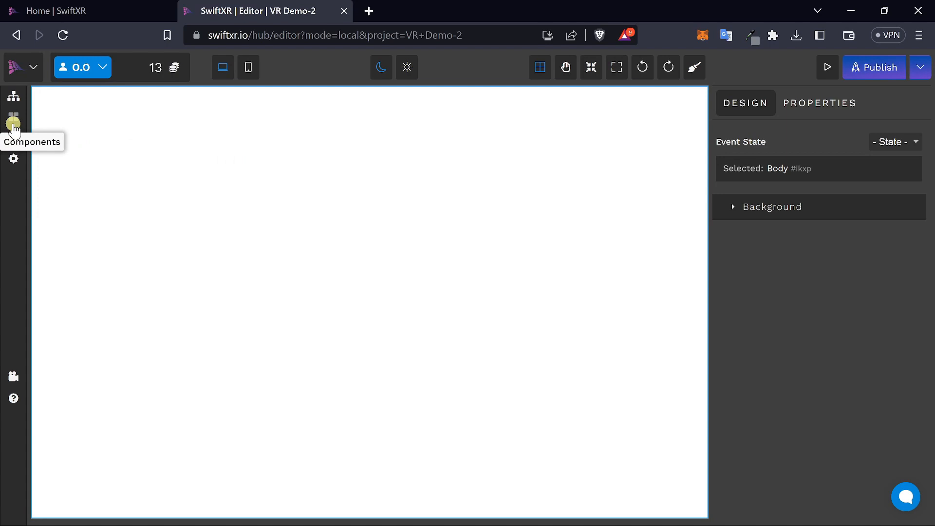
Add the VR Model Viewer from the 3D (Model) Viewers components, showing its default cube.
left_click(14, 116)
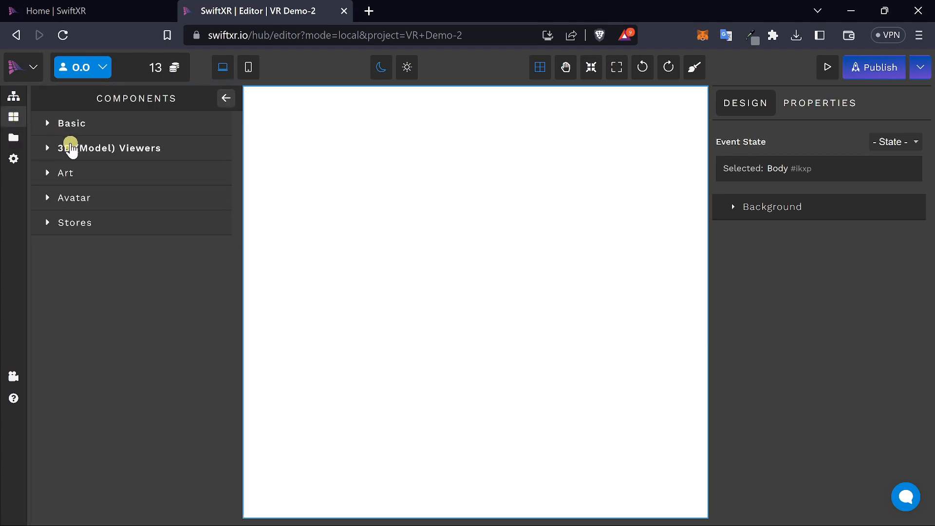
left_click(110, 148)
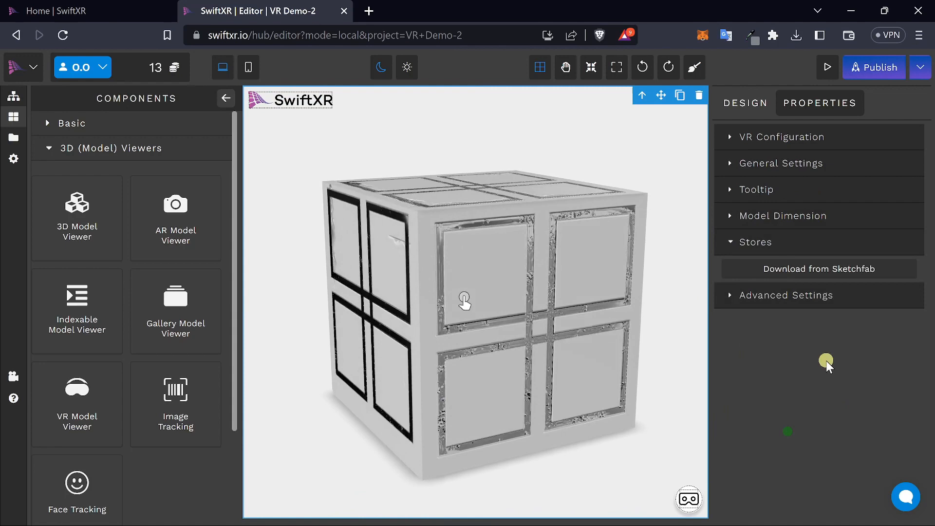
Download the Sketchfab 'House with Interior... and Porch' model to replace the cube.
left_click(818, 269)
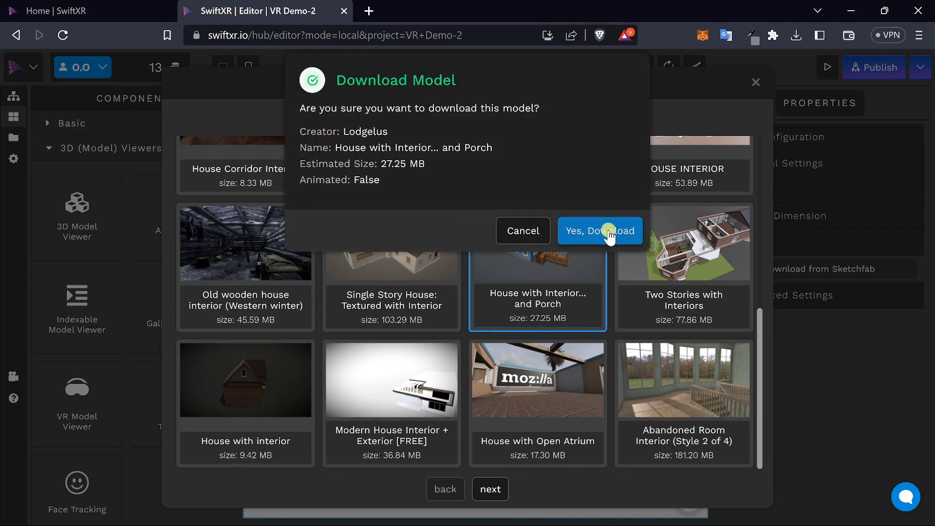
left_click(599, 231)
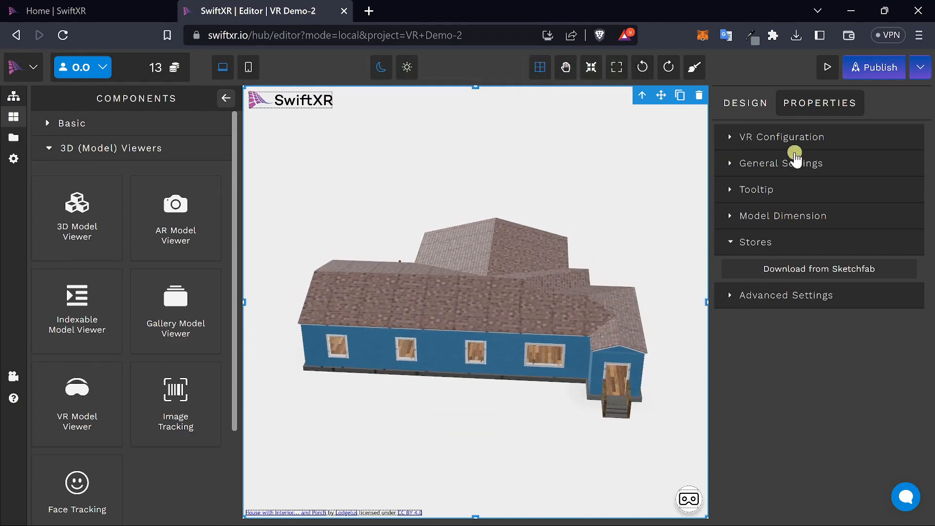
In the Virtual Reality Editor, set Size ALL to 0.003 and check front, side and top views.
left_click(783, 136)
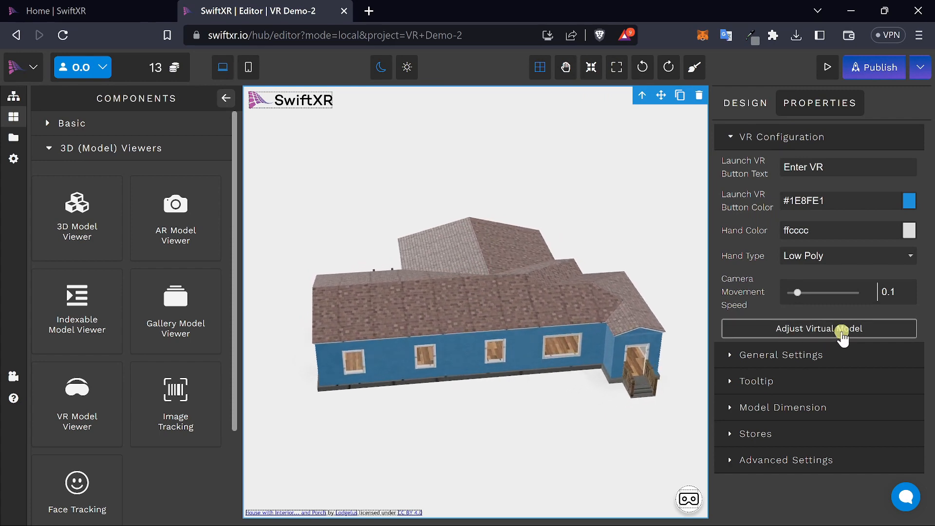
left_click(818, 327)
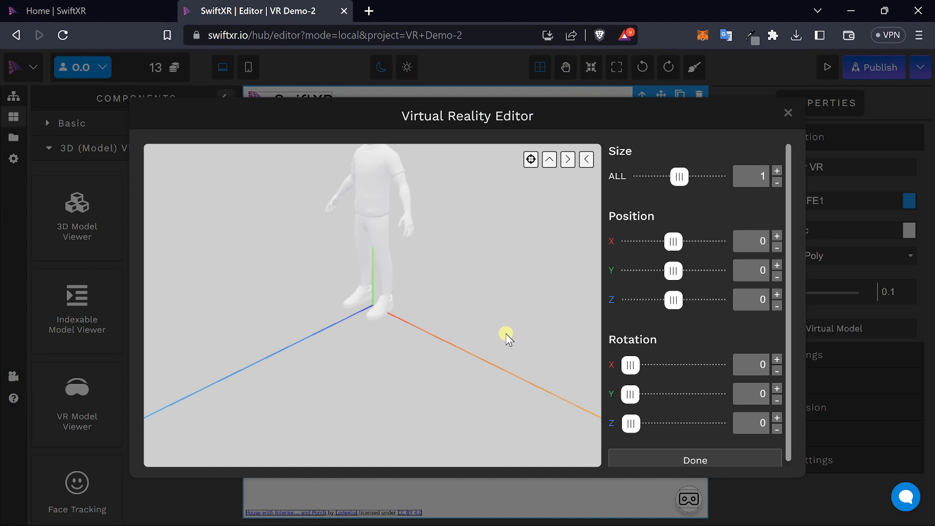
mouse_move(418, 252)
type("0.003")
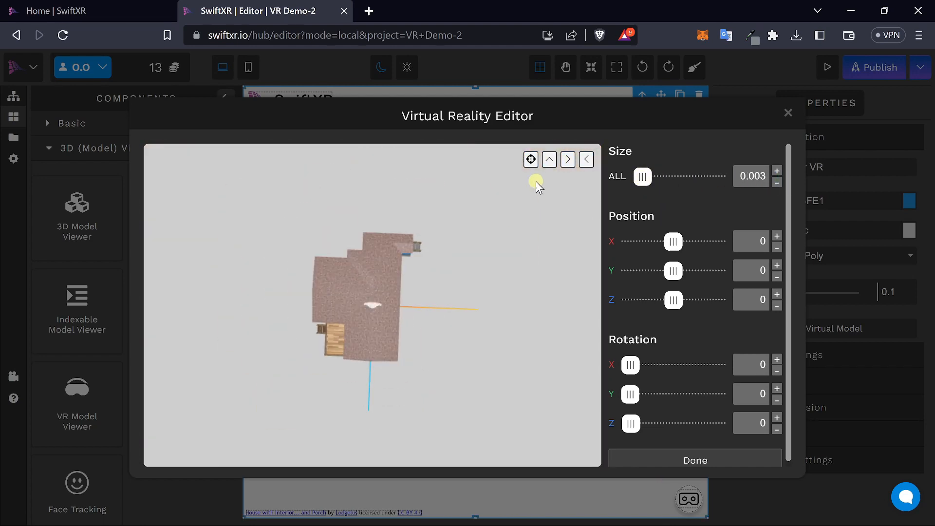
left_click(586, 159)
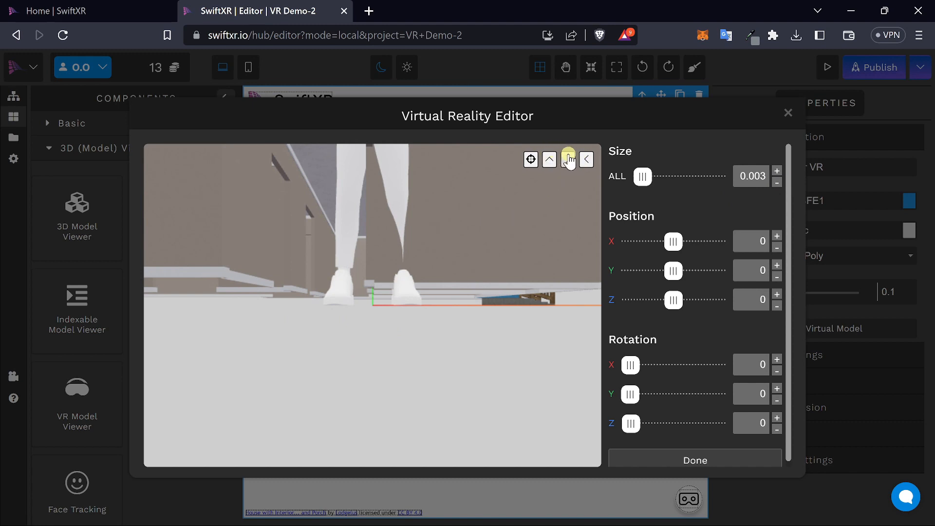
mouse_move(569, 159)
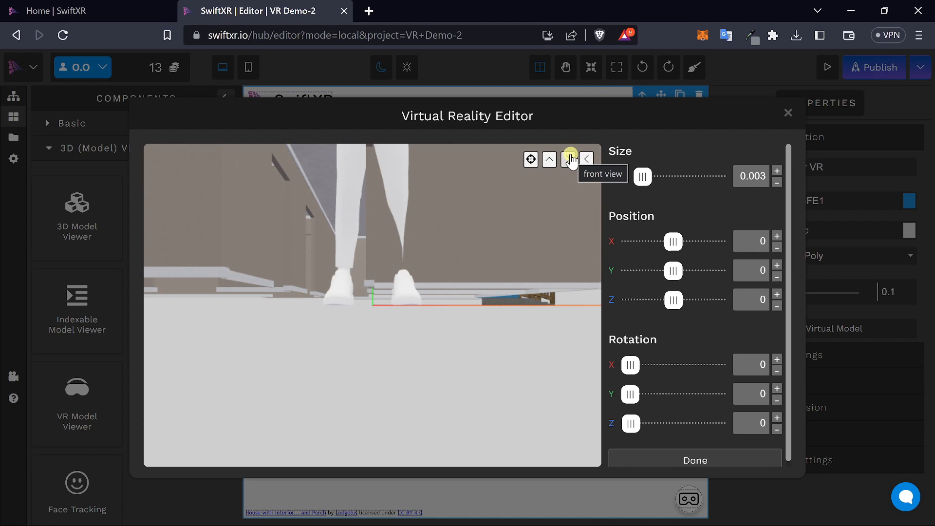
left_click(585, 160)
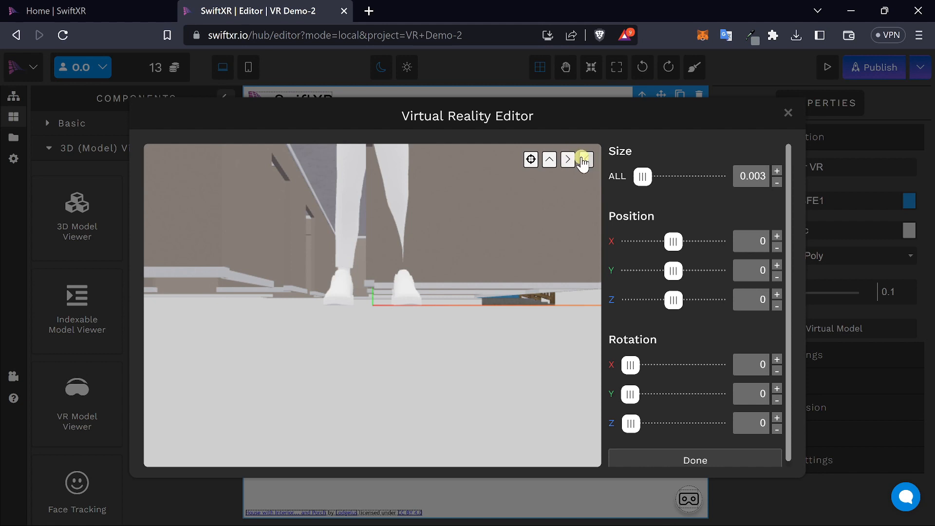
left_click(567, 159)
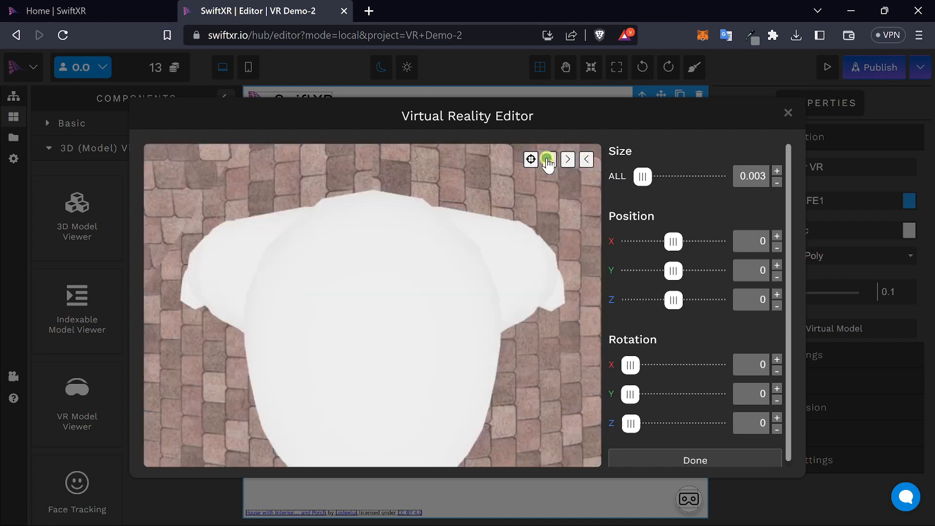
left_click(547, 159)
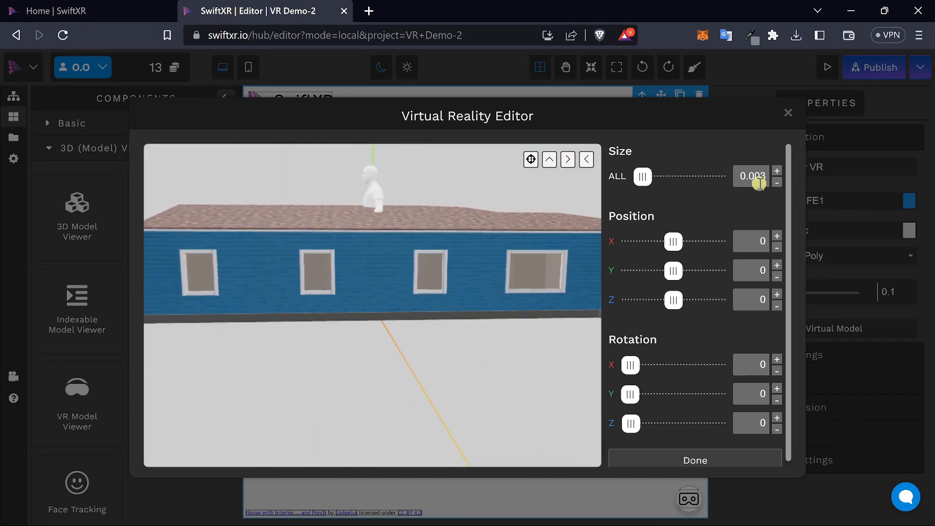
Set size 0.010, position X 9.49, Y -0.11, Z 6.77, and rotation Y 90.
left_click(777, 171)
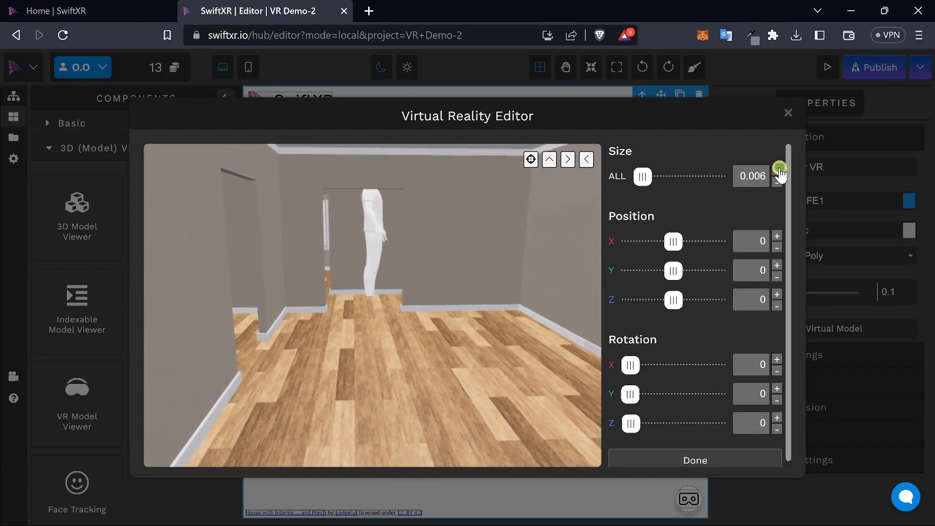
left_click(778, 167)
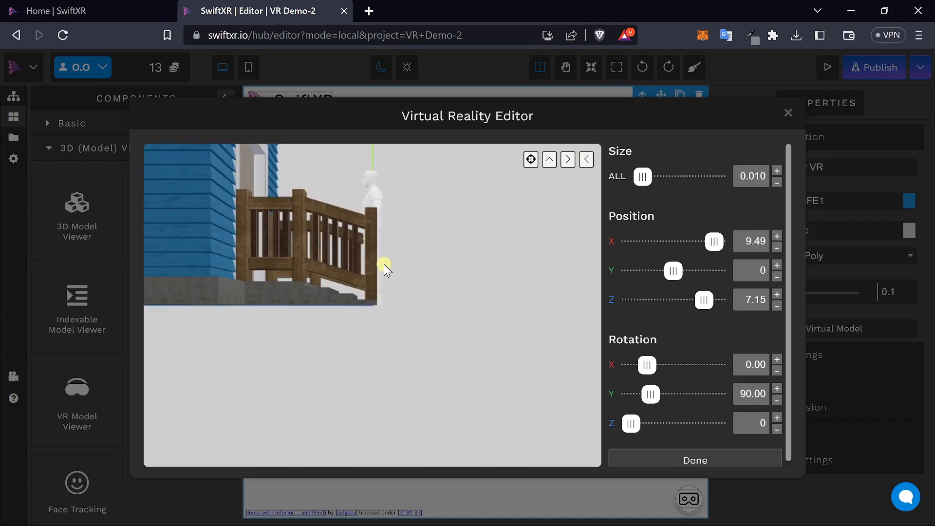
left_click(778, 274)
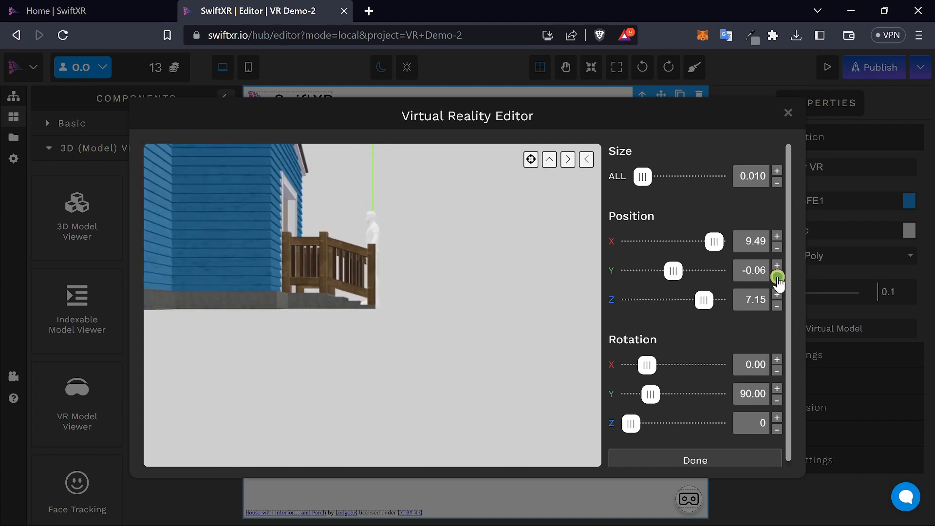
left_click(777, 306)
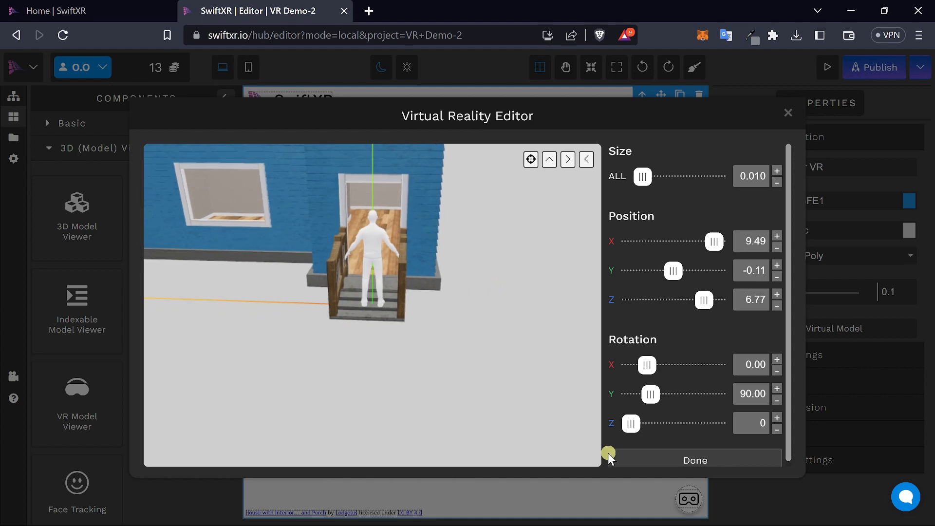
Close the VR editor and import limpopo_golf_course_1k.hdr as the skybox image.
left_click(694, 460)
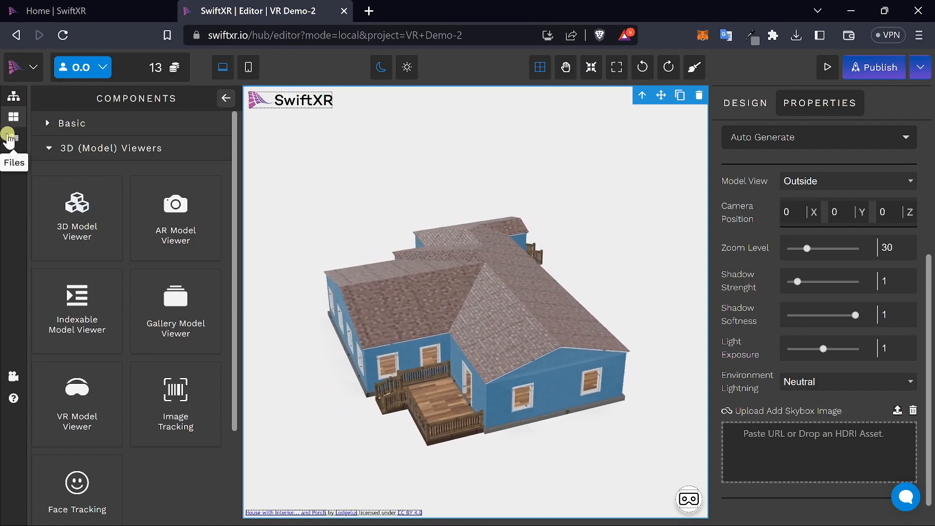
left_click(13, 138)
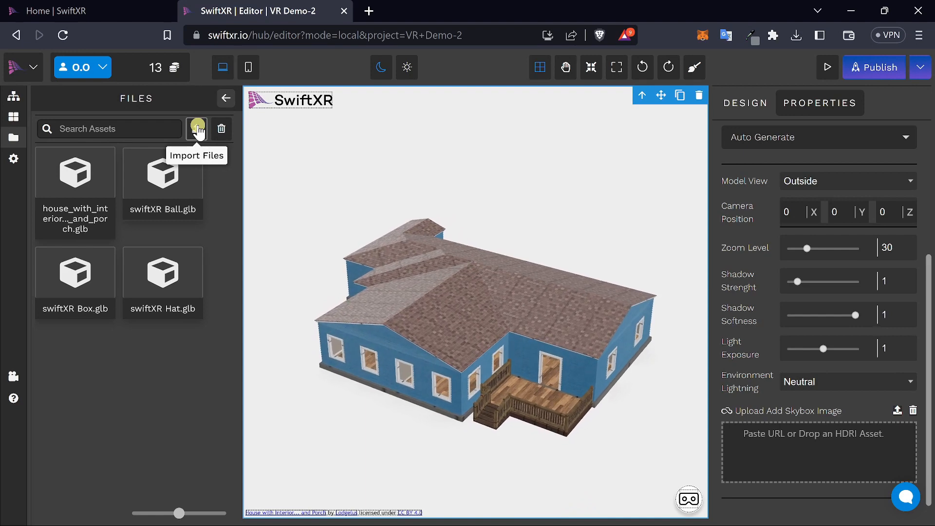
left_click(197, 128)
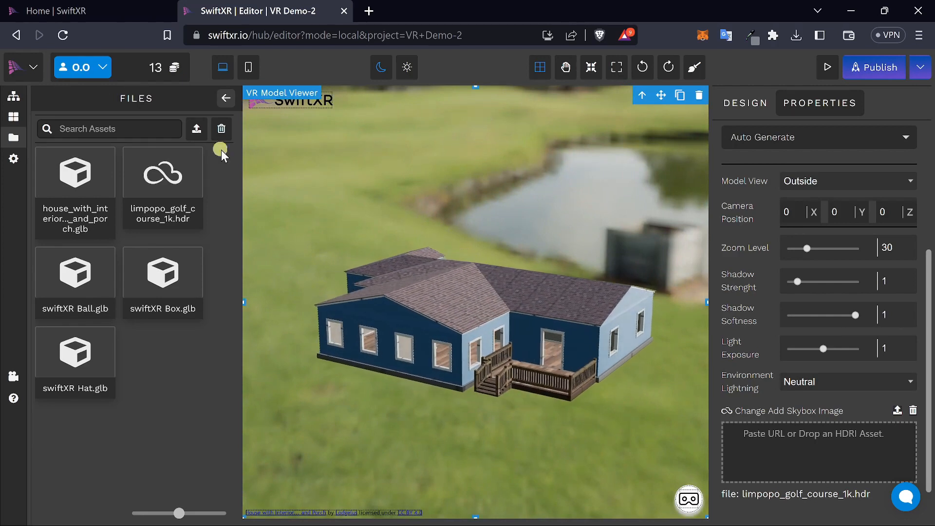
Publish the project to cautious-quit.swiftxr.app, accepting the credits charge.
left_click(873, 67)
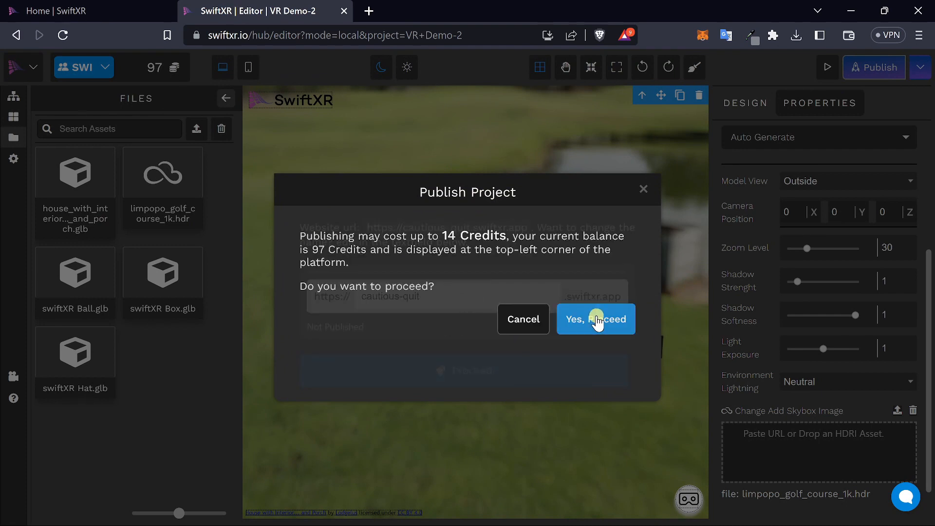
left_click(595, 319)
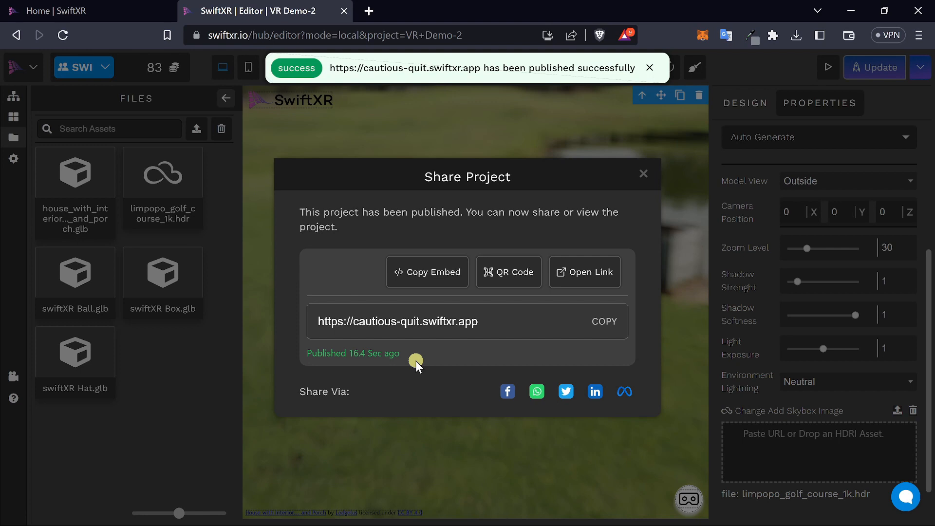
mouse_move(624, 391)
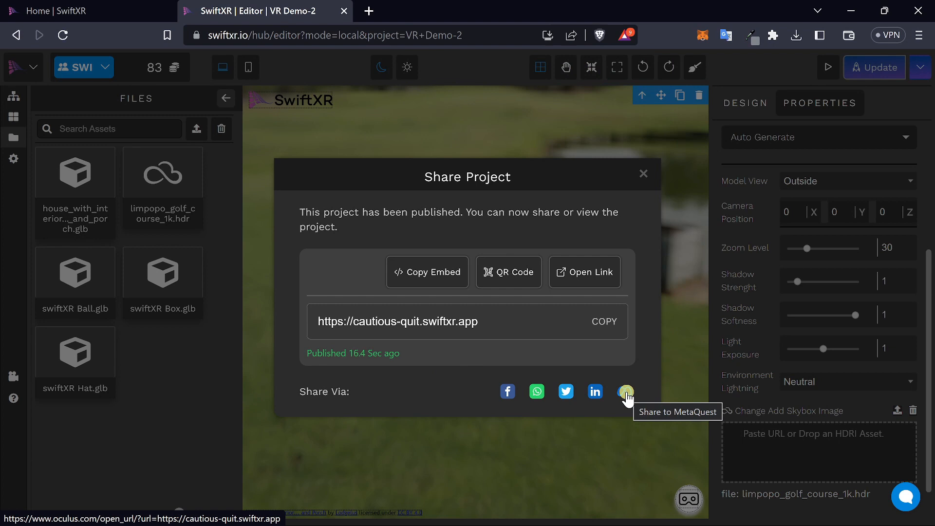
Share the published link to the Quest 2 headset and open the Meta Quest casting page.
left_click(625, 392)
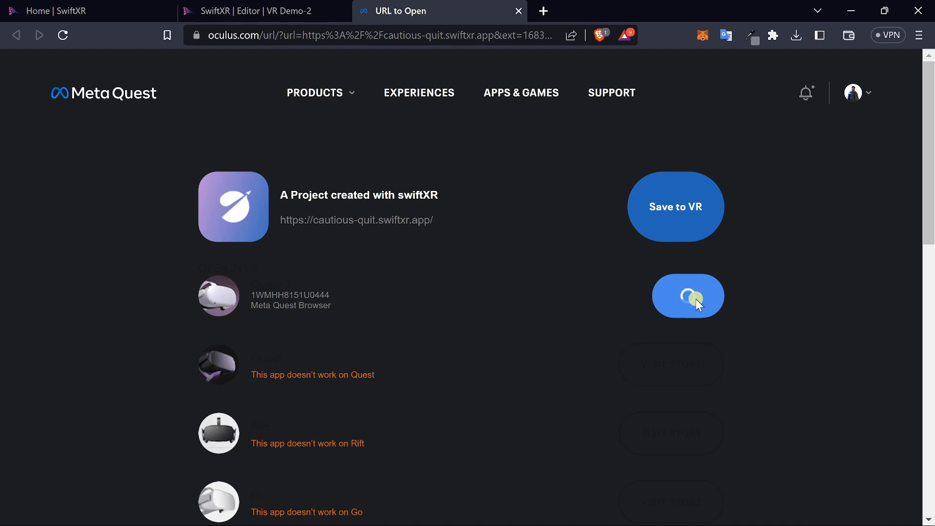
left_click(688, 296)
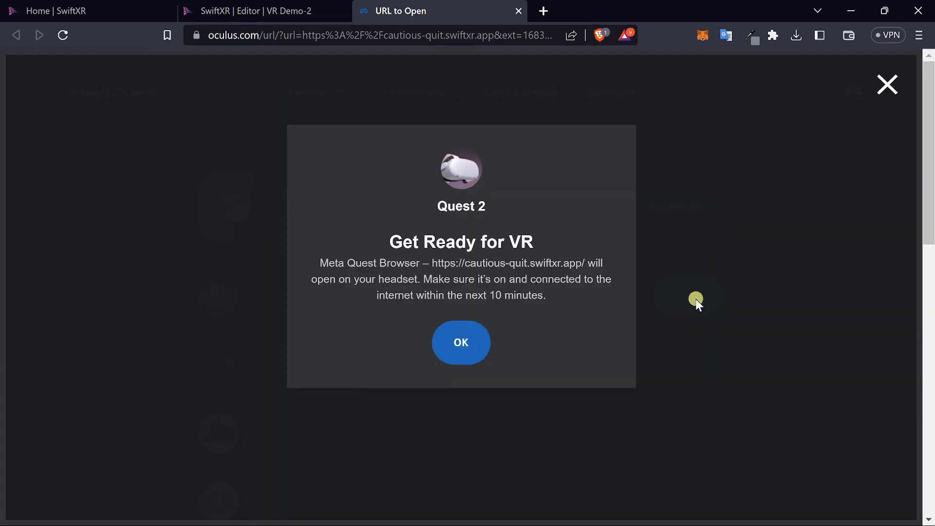
mouse_move(640, 246)
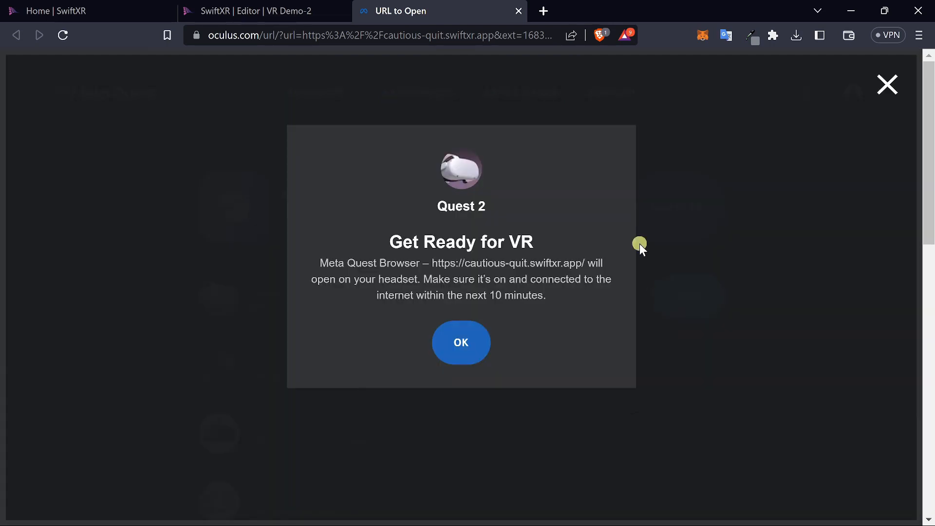
left_click(461, 342)
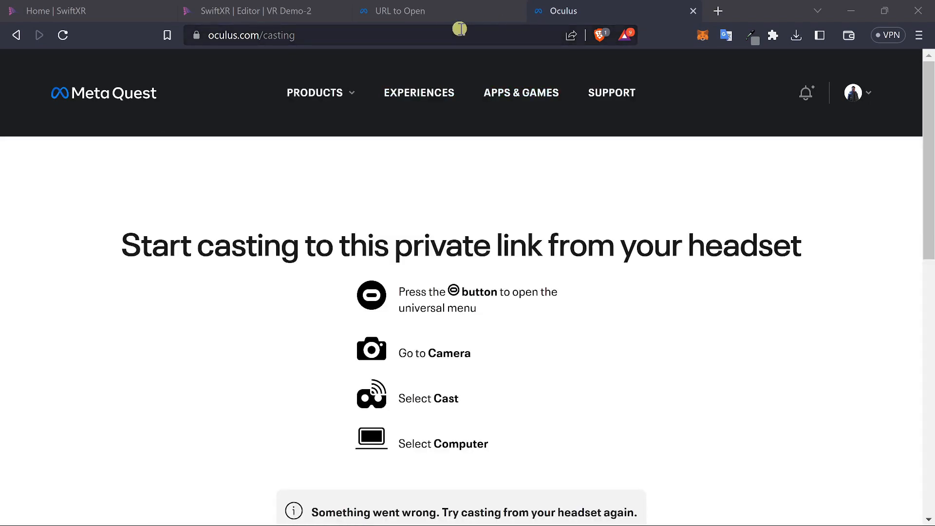
From the SwiftXR Share Project dialog, open cautious-quit.swiftxr.app in a new tab.
left_click(257, 11)
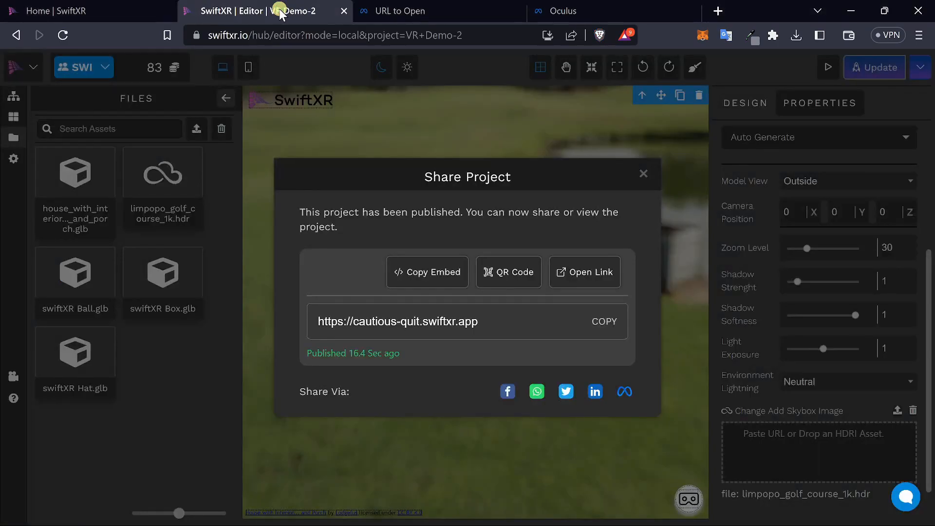
left_click(584, 272)
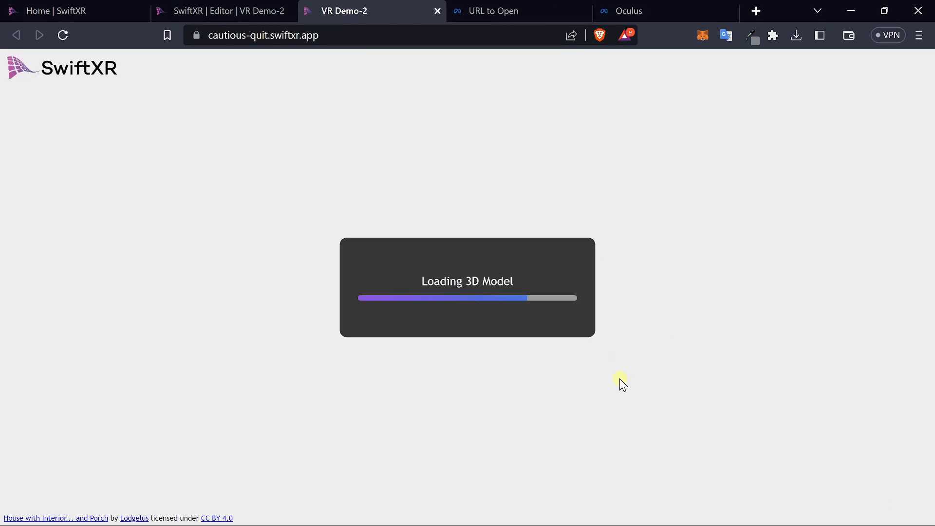